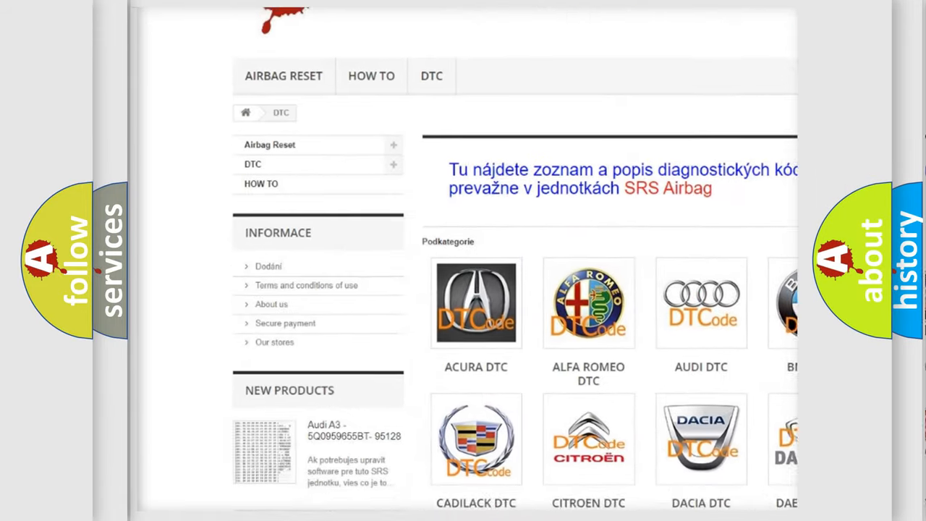
Advance the P1267 slide to the Cause: left seat squib 1 line 2 shorted to ground.
{"action": "scroll", "scroll_direction": "down", "scroll_amount": 3}
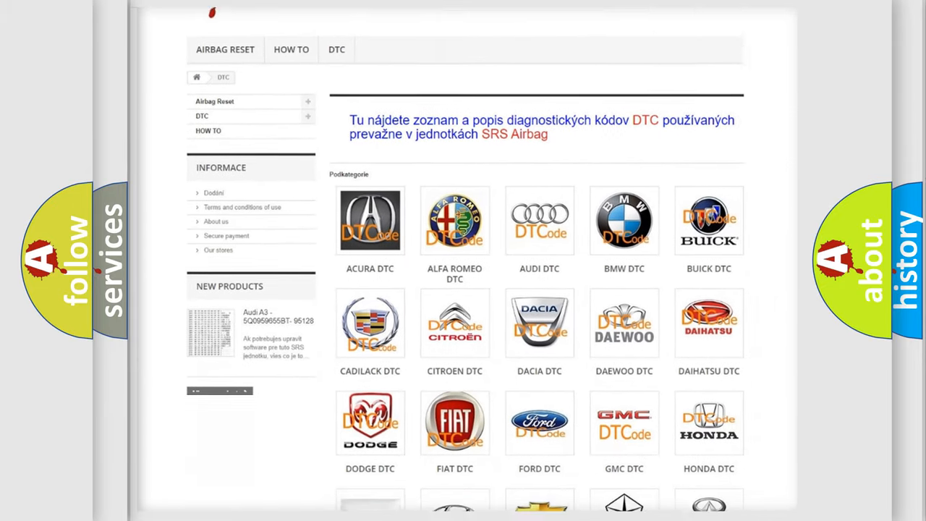
{"action": "scroll", "scroll_direction": "down", "scroll_amount": 3}
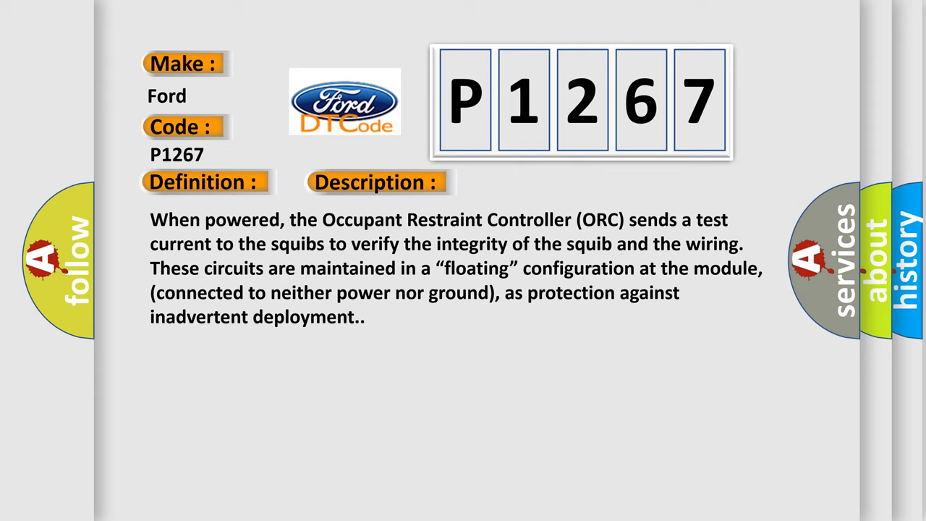
{"action": "left_click", "coordinate": [530, 181]}
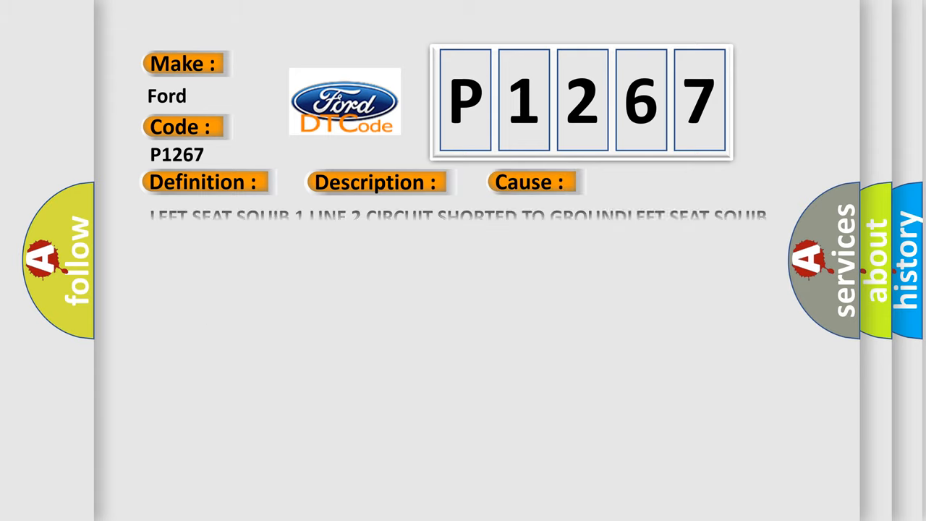